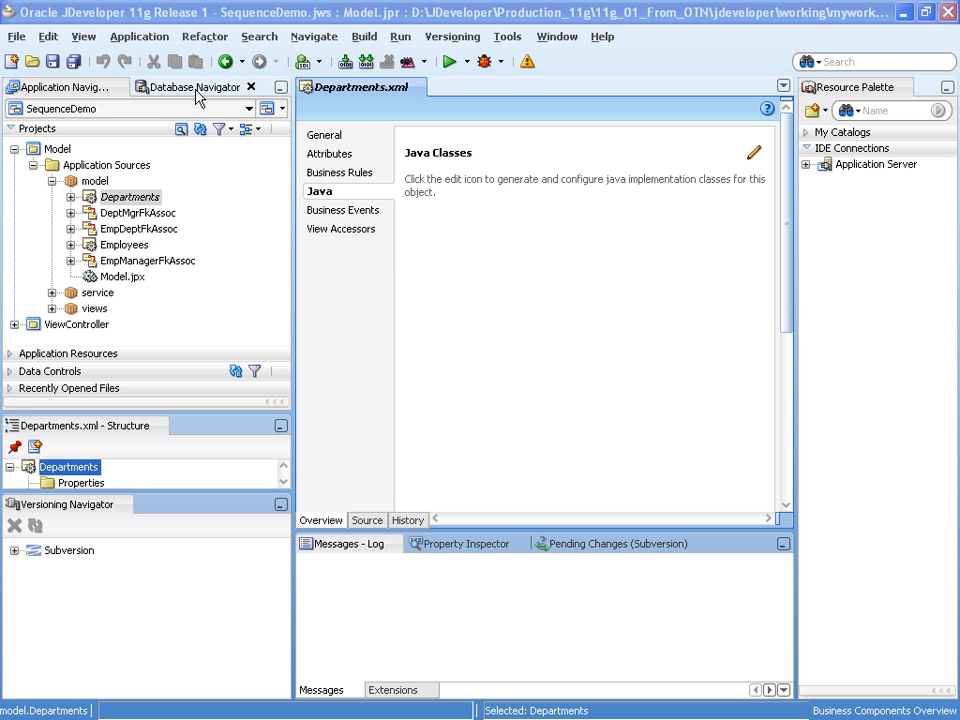
Check the DEPARTMENTS_SEQ sequence, then generate DepartmentsImpl.java with accessors and a create method
left_click(196, 87)
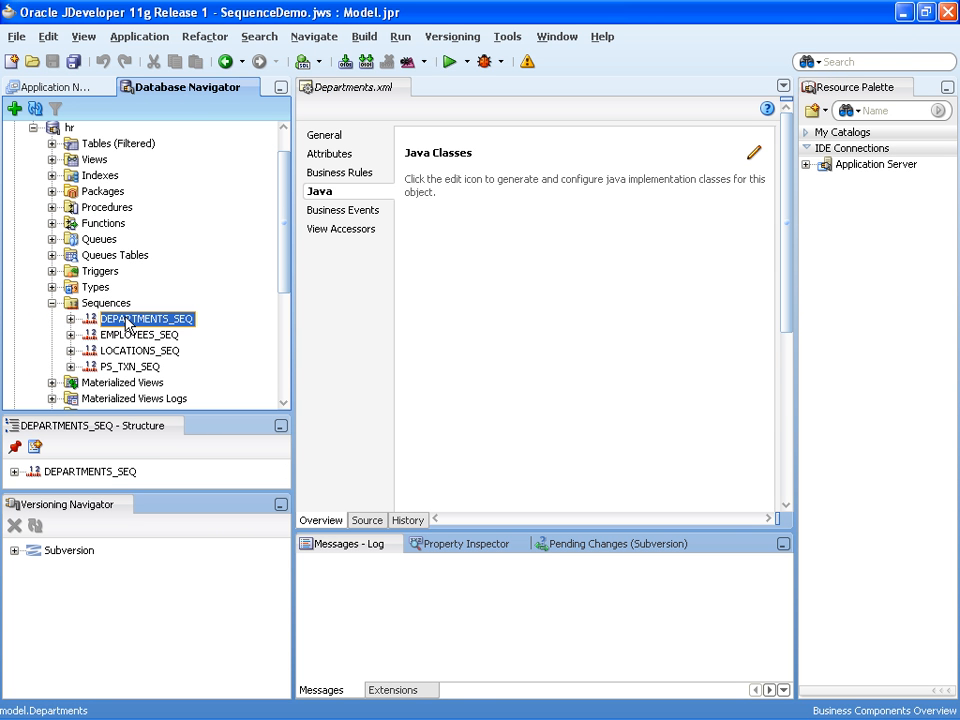
left_click(63, 87)
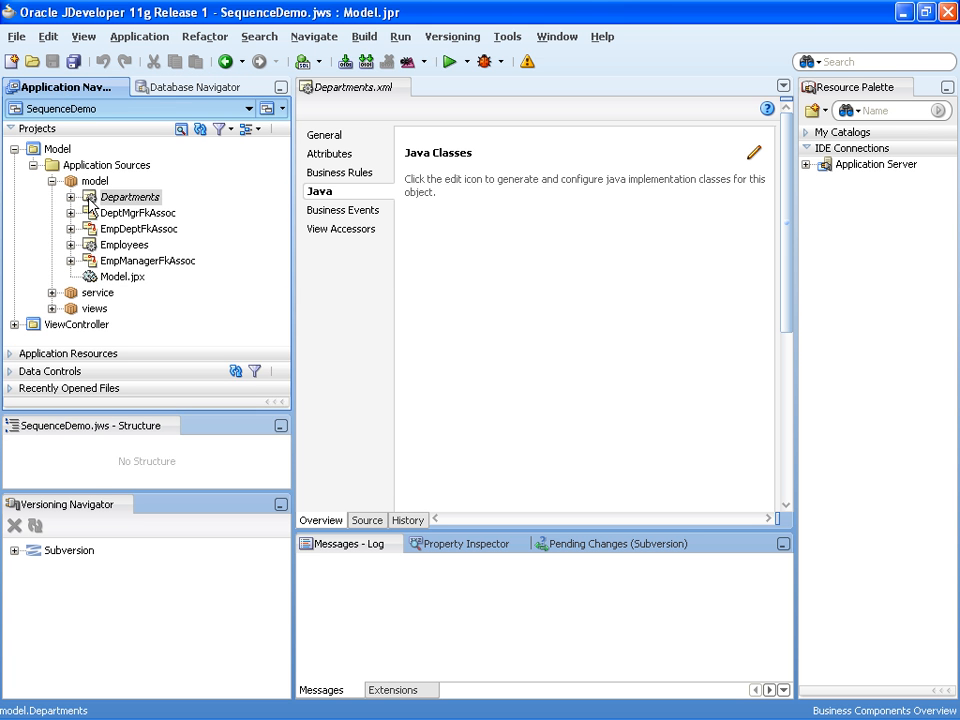
left_click(754, 152)
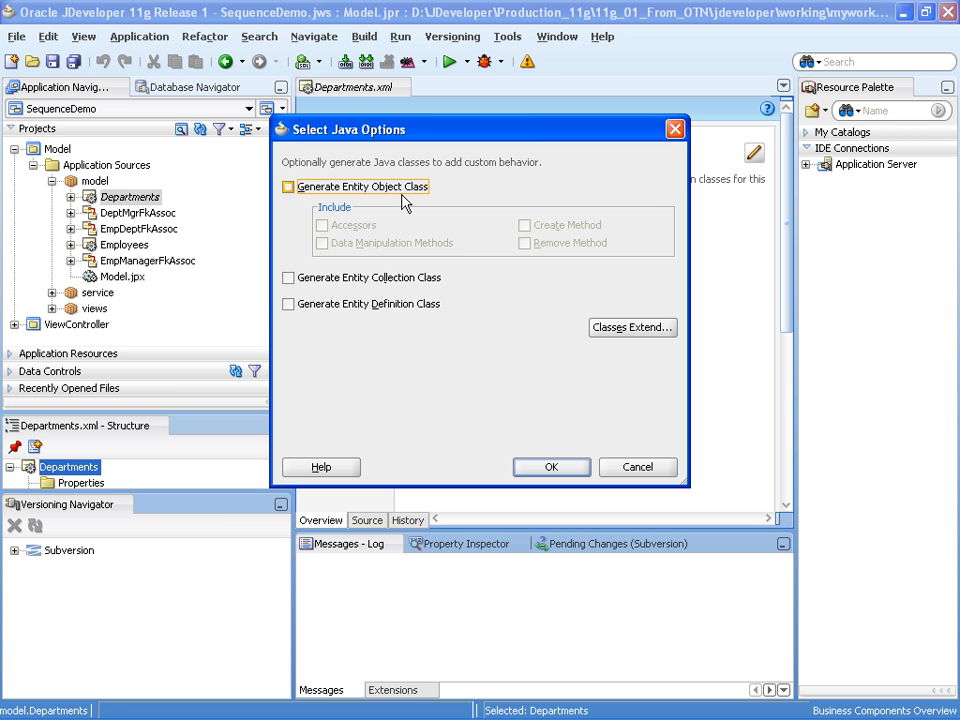
left_click(289, 186)
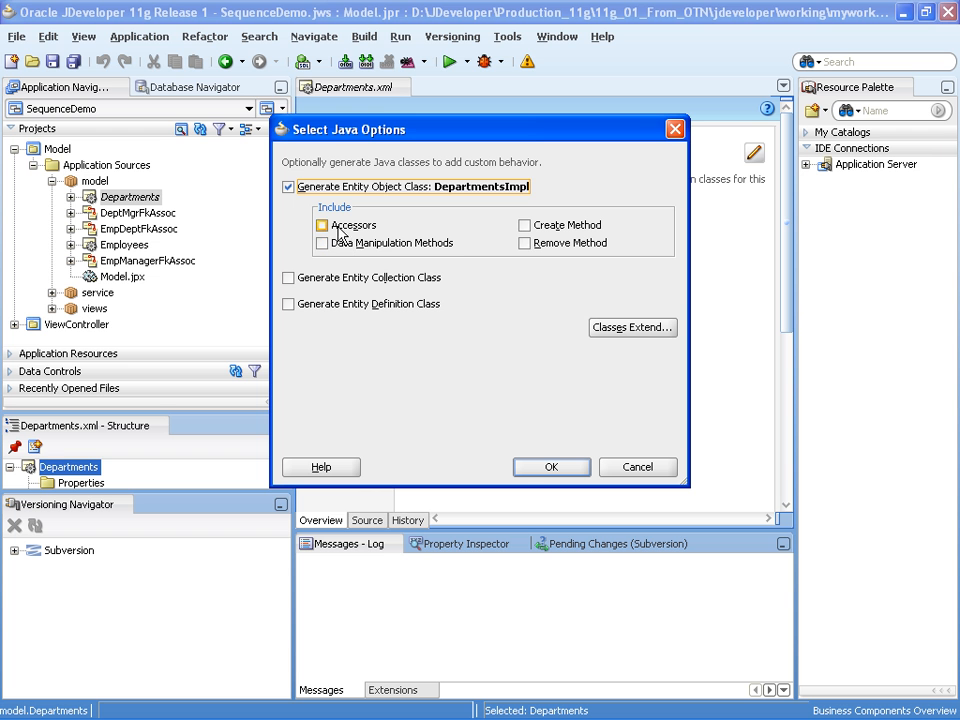
left_click(322, 224)
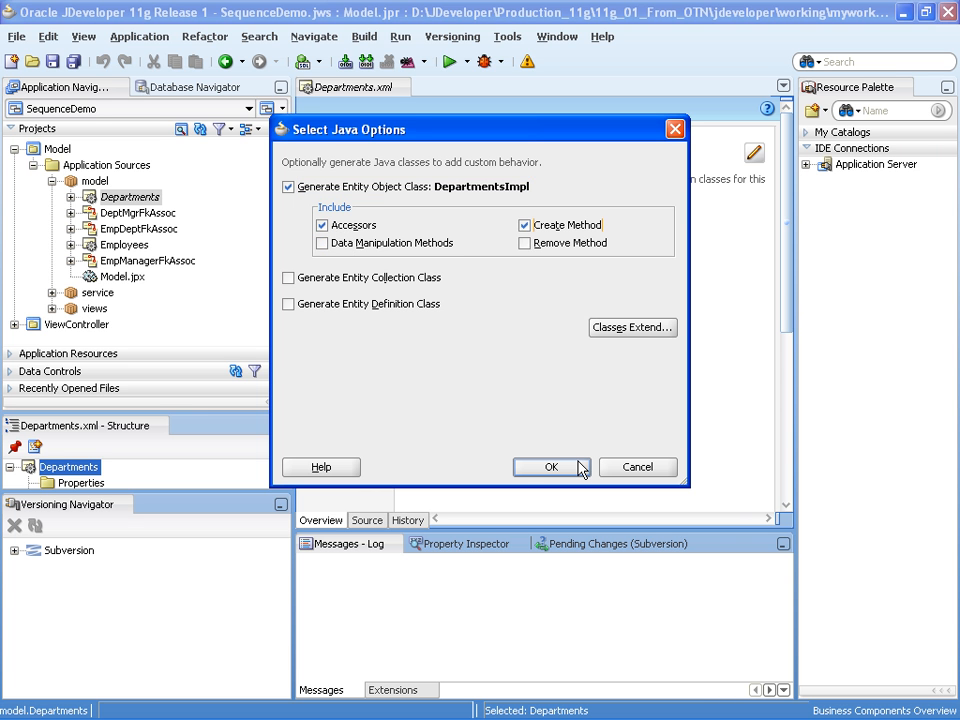
left_click(550, 467)
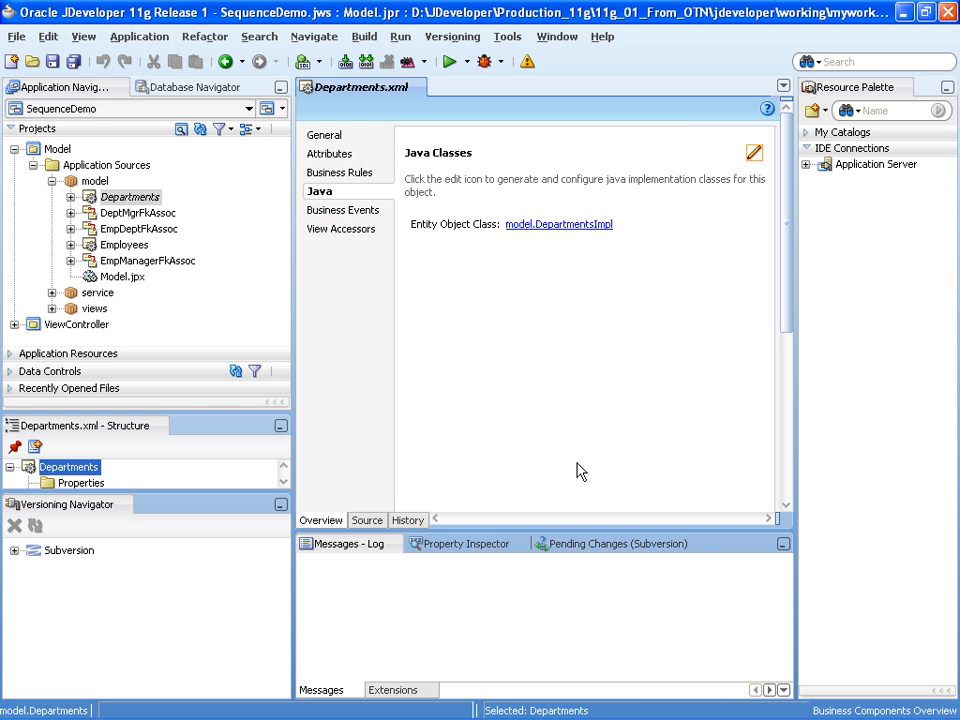
left_click(71, 196)
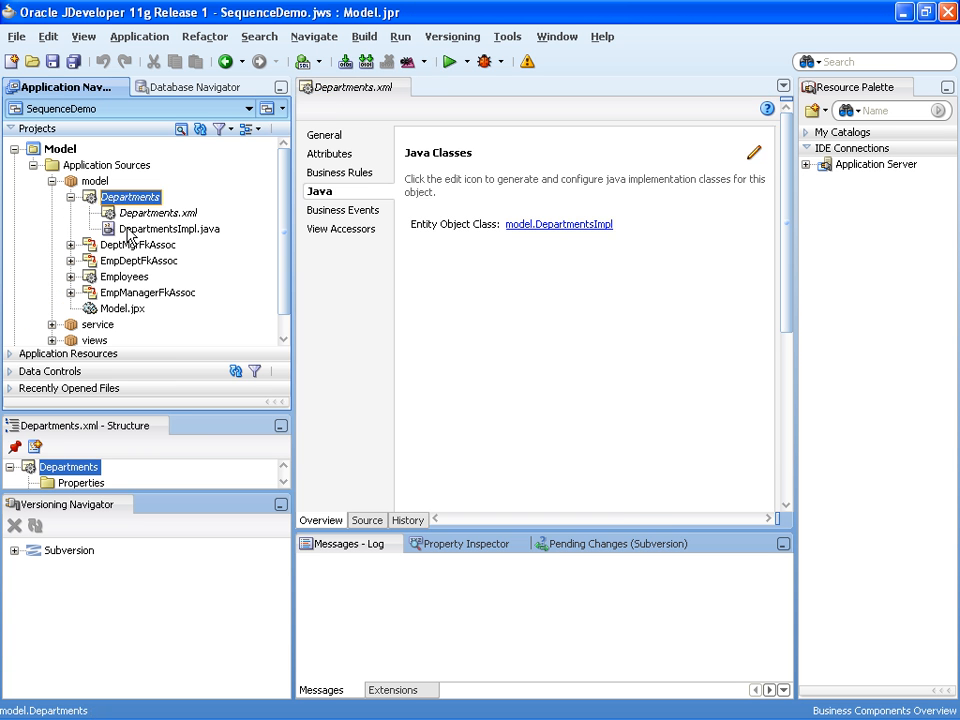
Open DepartmentsImpl.java and declare SequenceImpl s in create(), importing SequenceImpl
double_click(170, 229)
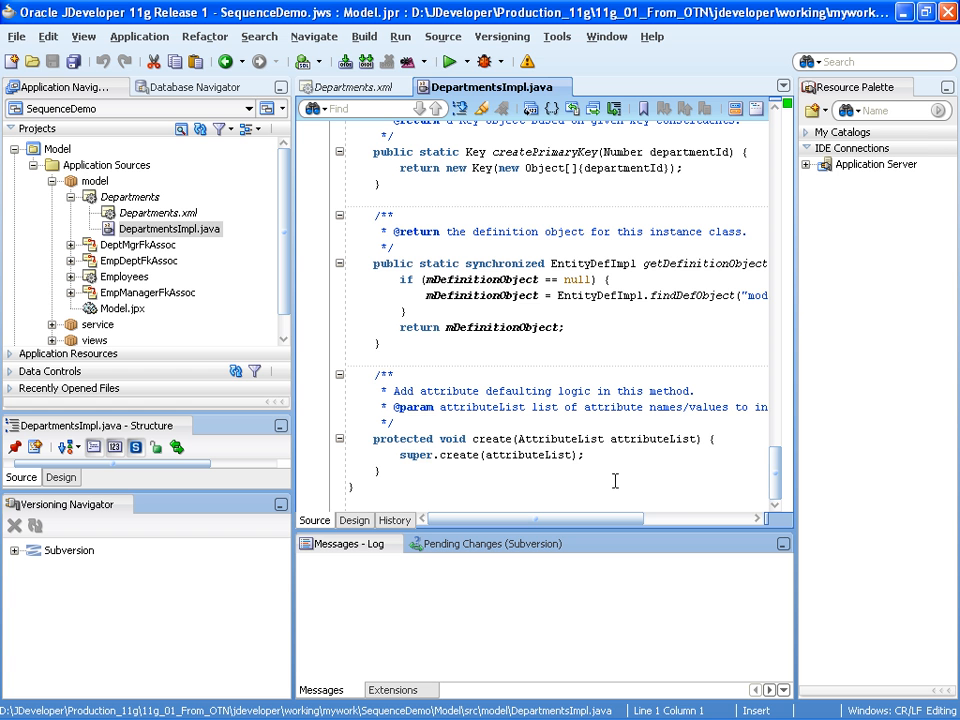
type("Sequenc")
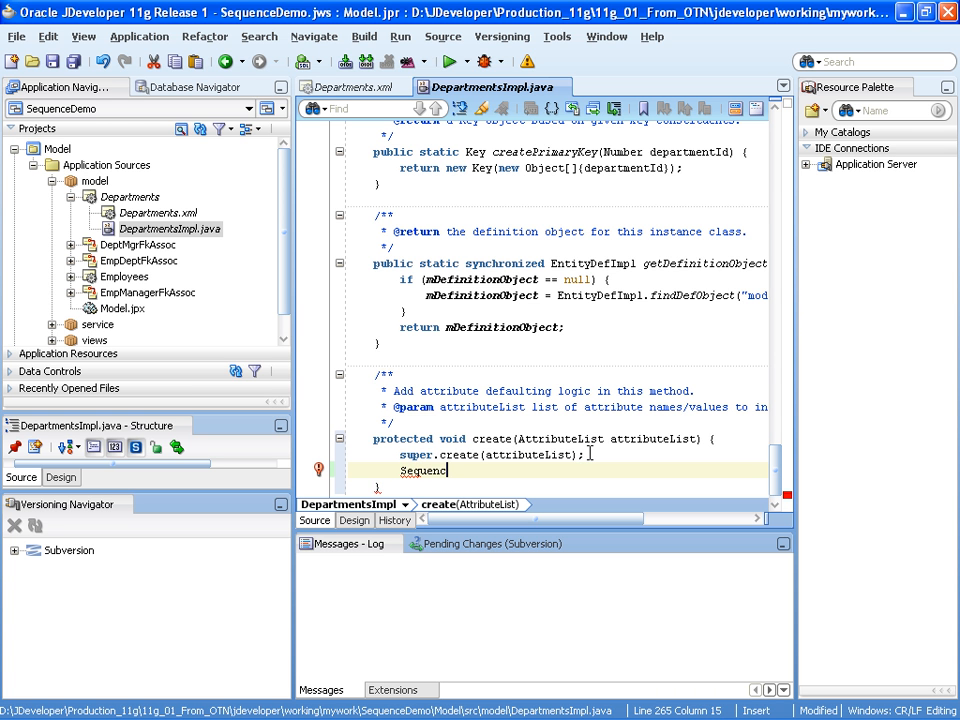
type("eImpl s =")
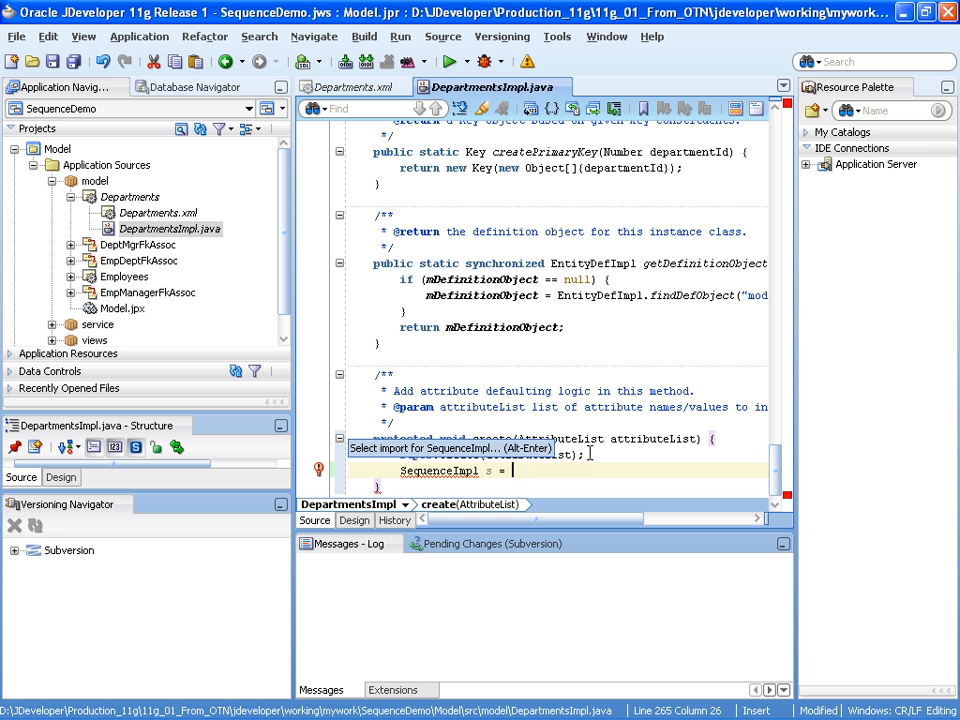
key("Alt+Enter")
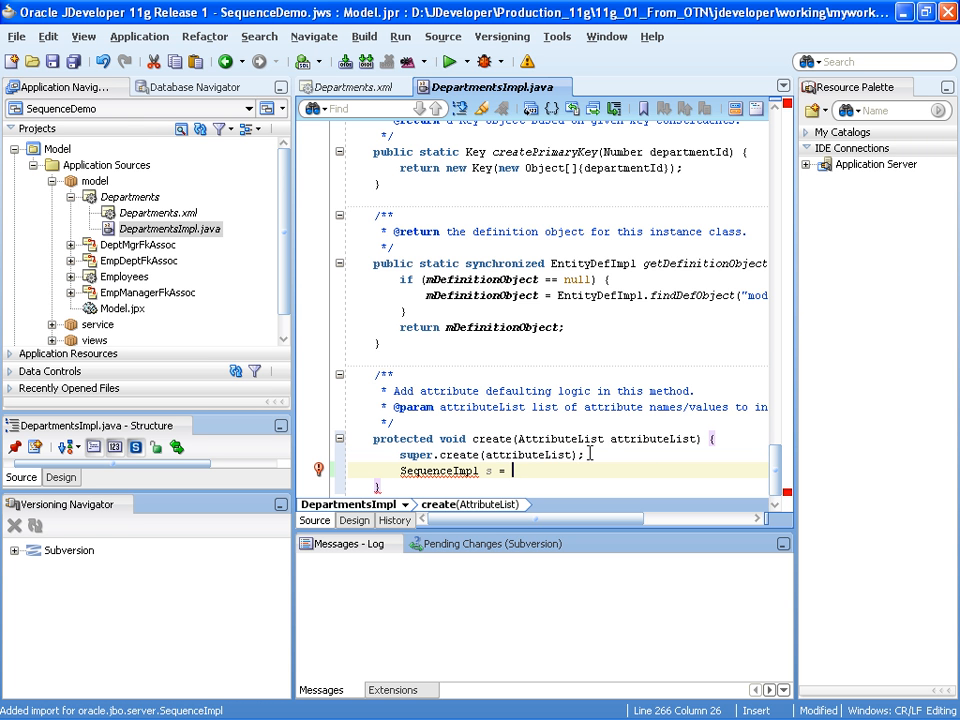
Initialize s as new SequenceImpl("DEPARTMENTS_SEQ", getDBTransaction())
type("new")
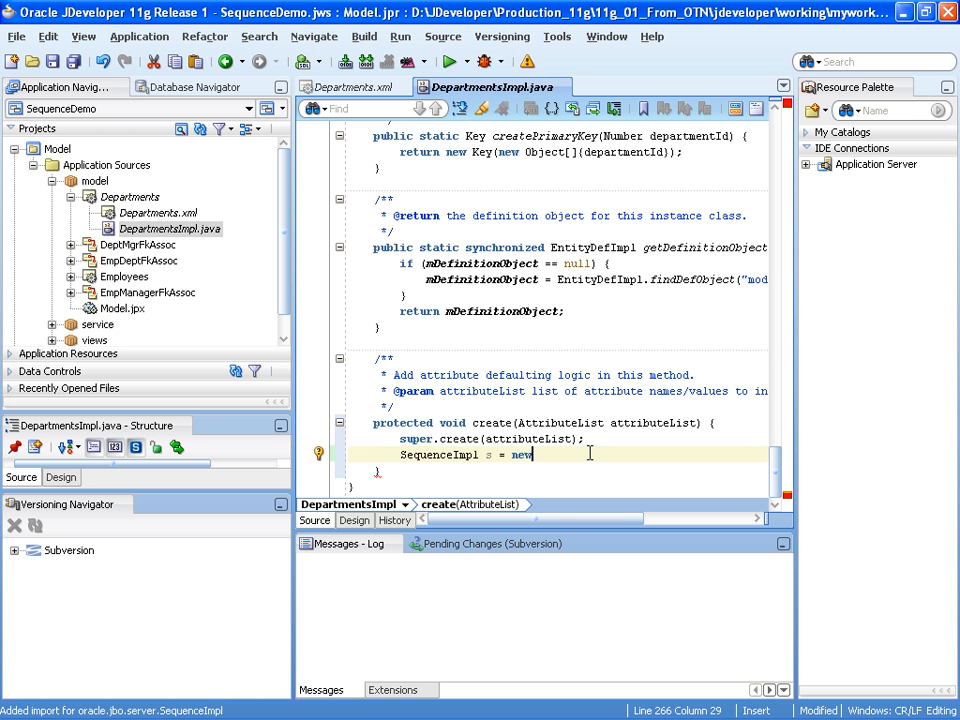
type("SequenceI")
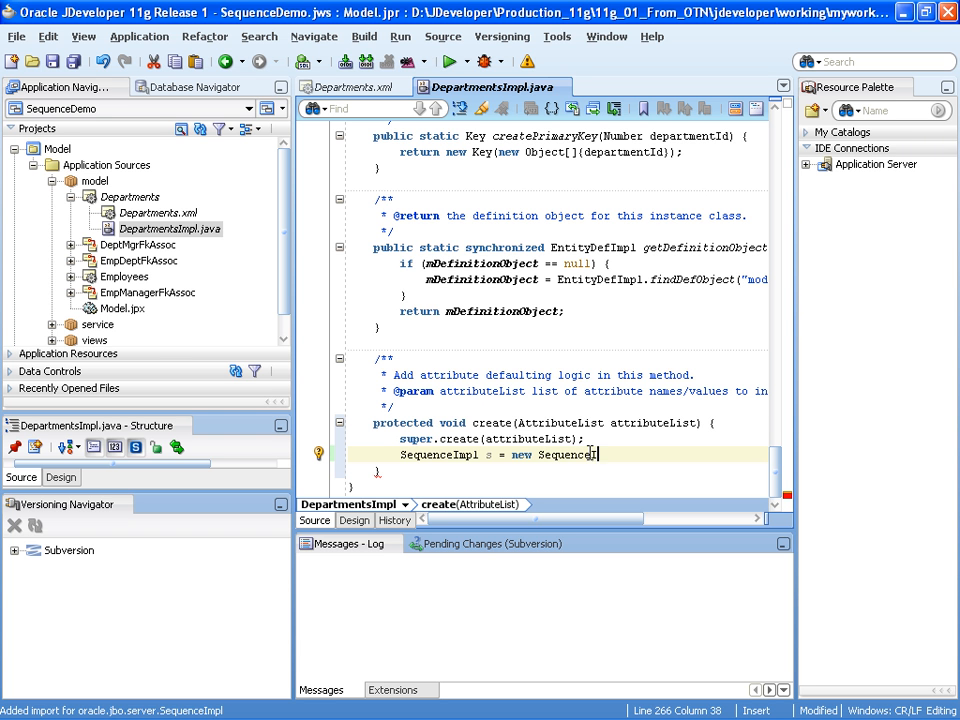
type("()")
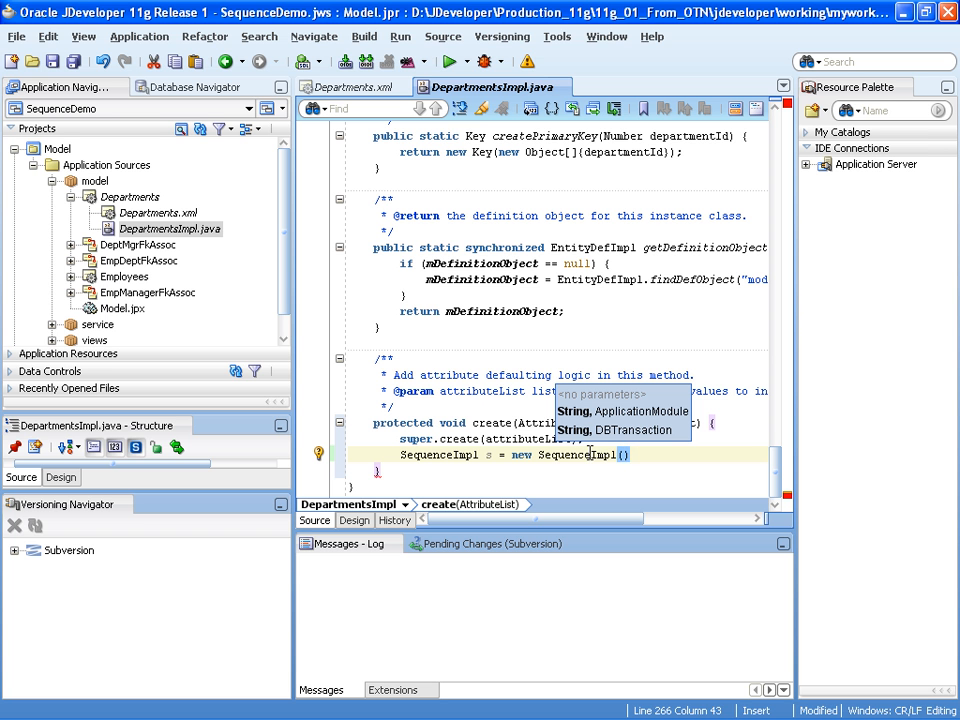
type("\"\"")
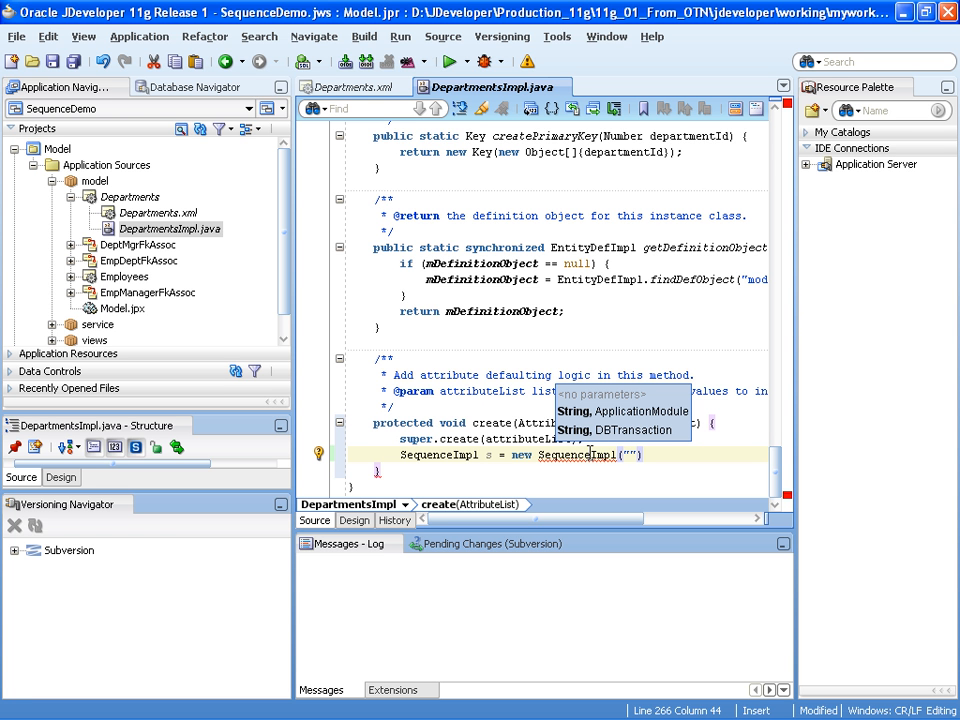
type("DA")
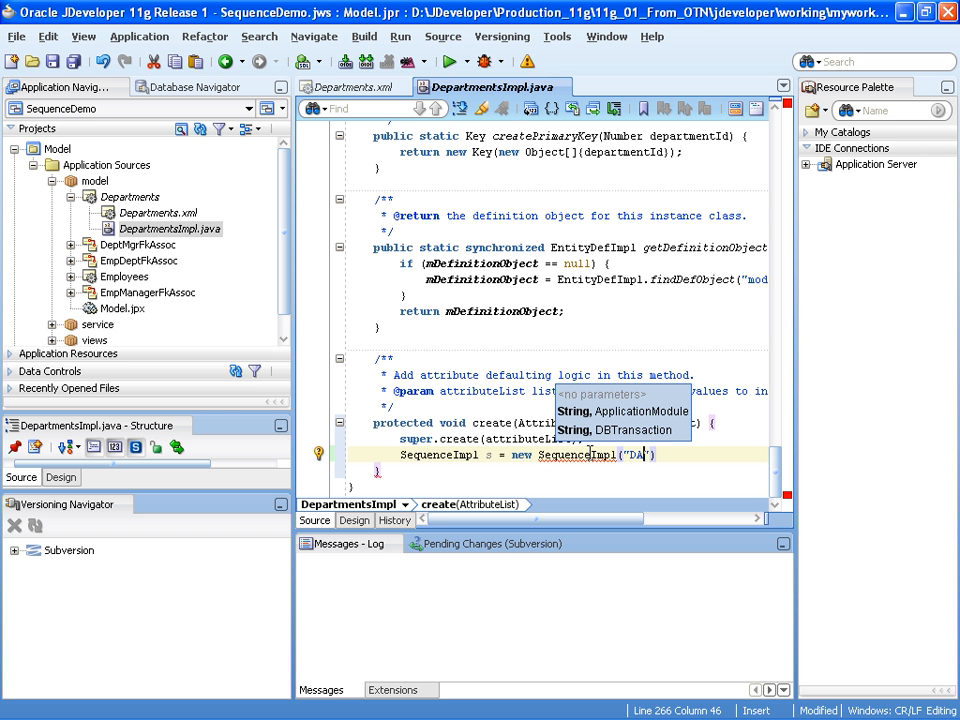
type("EPARTMENTS")
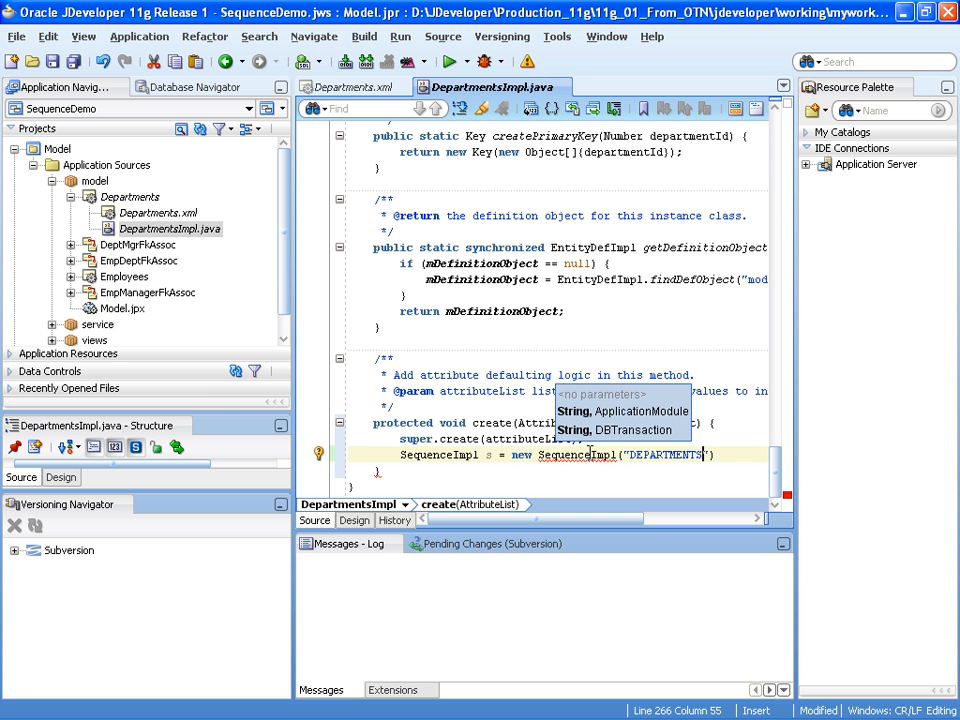
type("_SEQ")
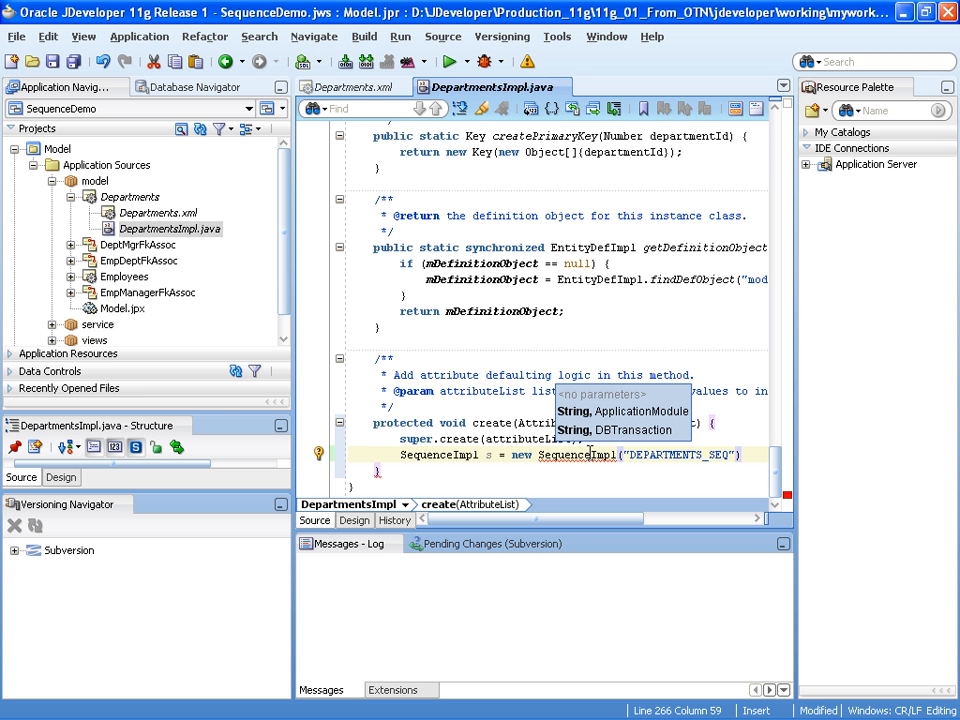
type(",get")
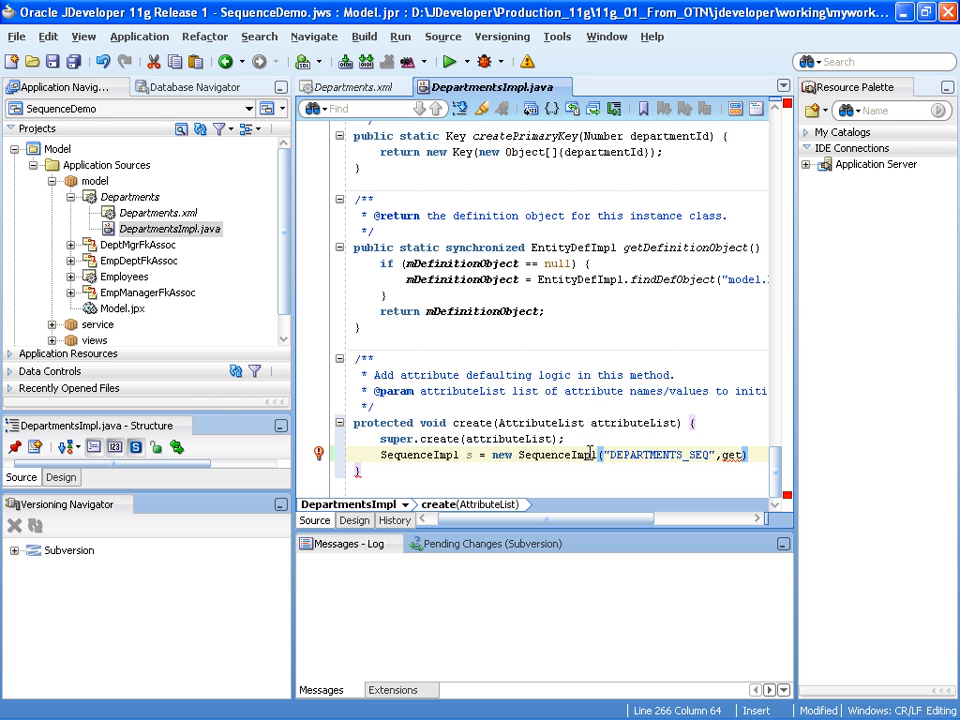
type("DBTransaction(")
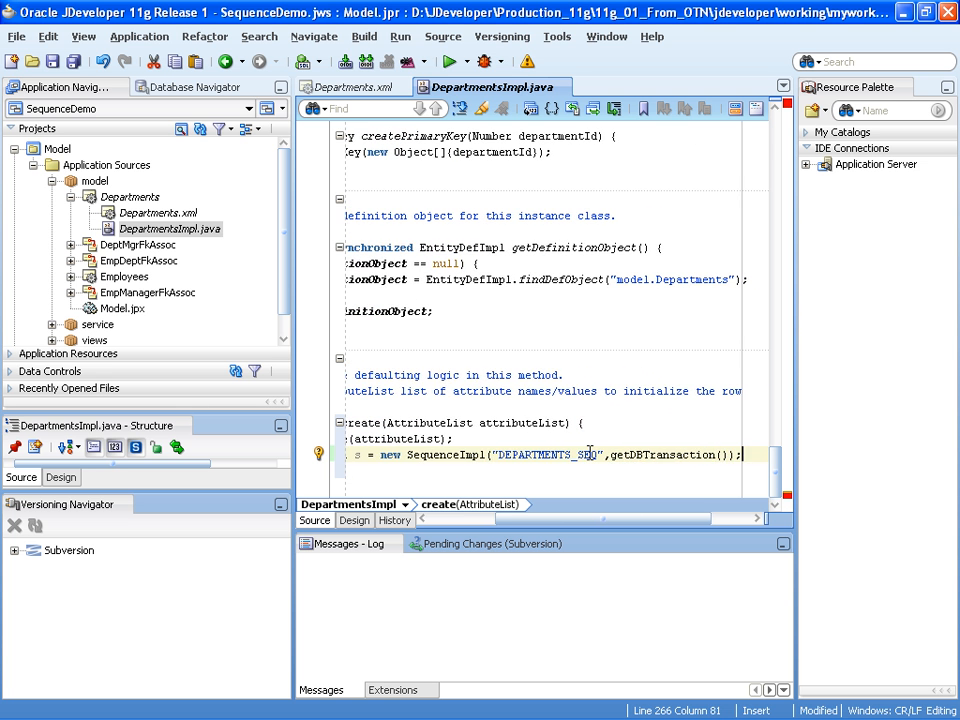
scroll("left", 3)
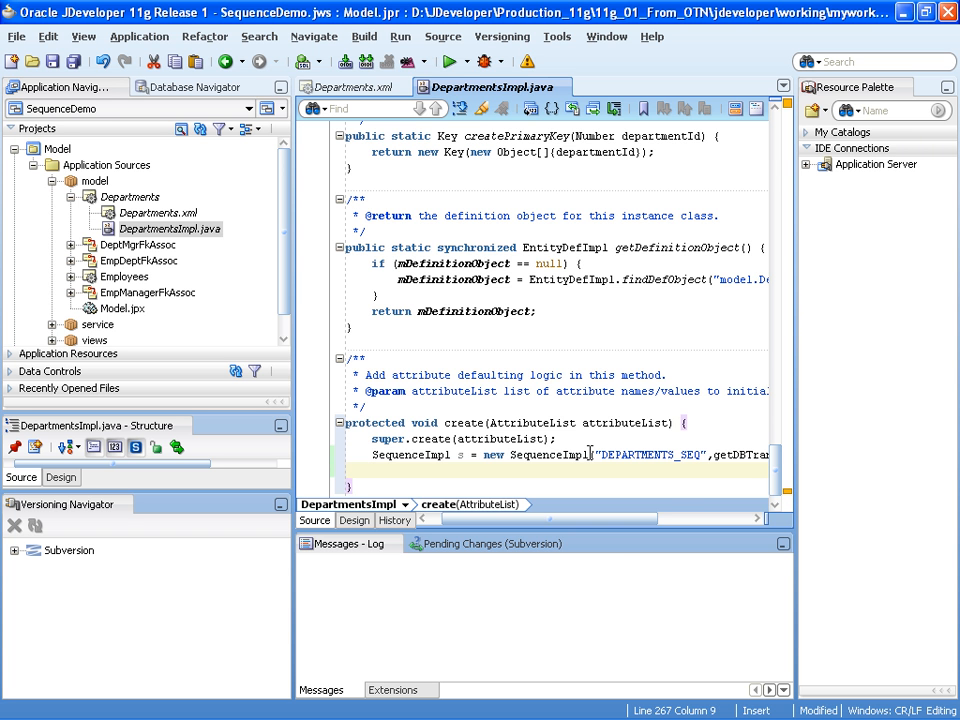
Add setDepartmentId(s.getSequenceNumber()); on the next line of create()
type("setDepartmentId(value);")
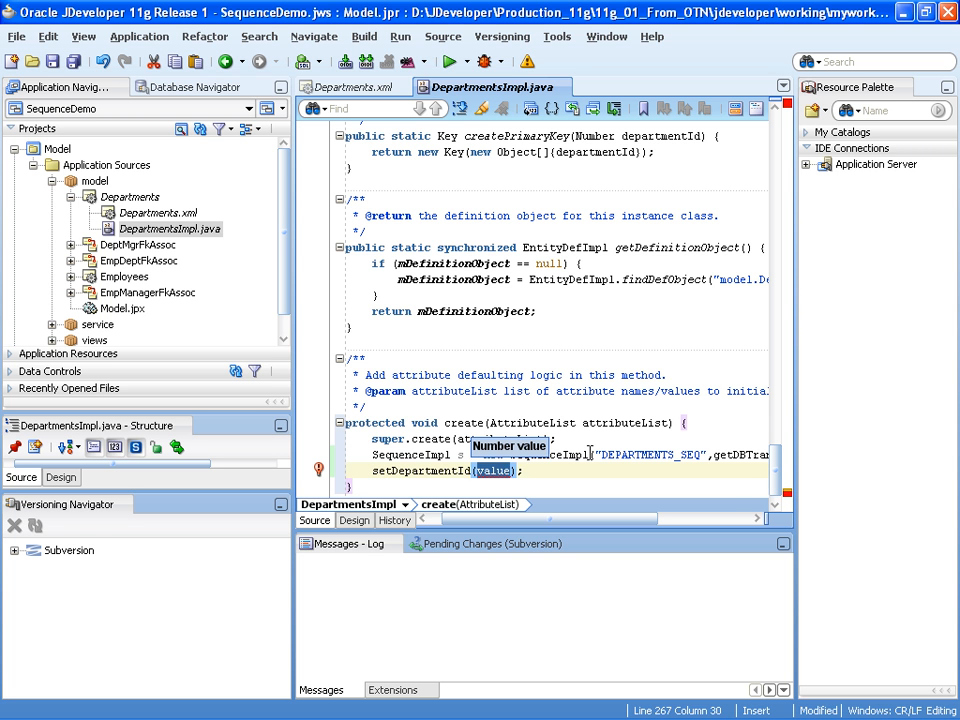
type(".getSequenceNumber(")
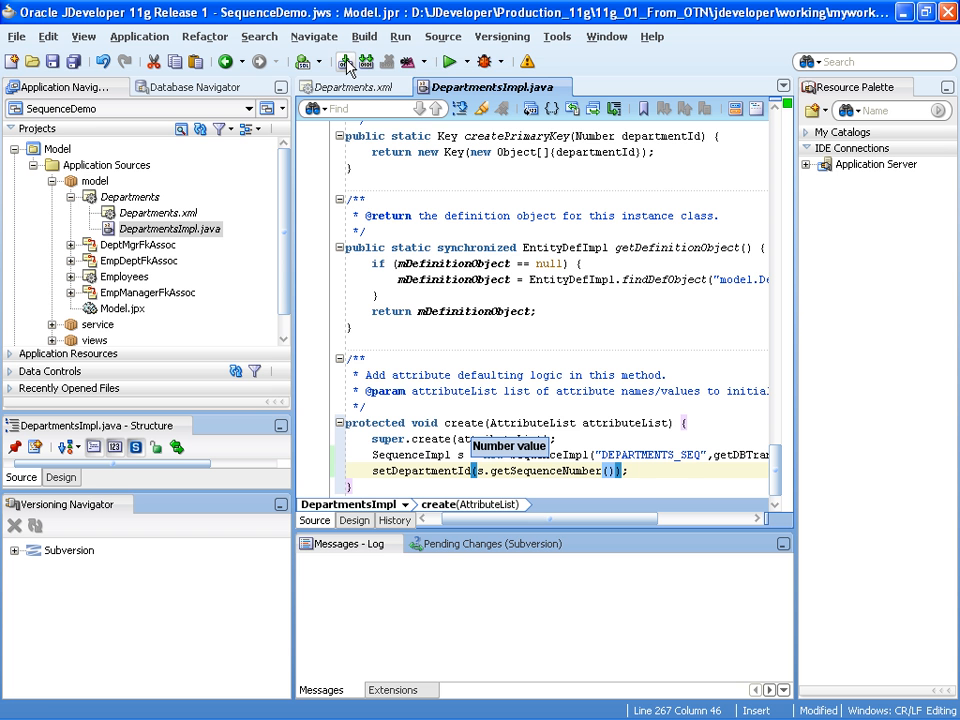
Make the Model project with 0 errors and launch the Business Component Browser for AppModule
left_click(347, 61)
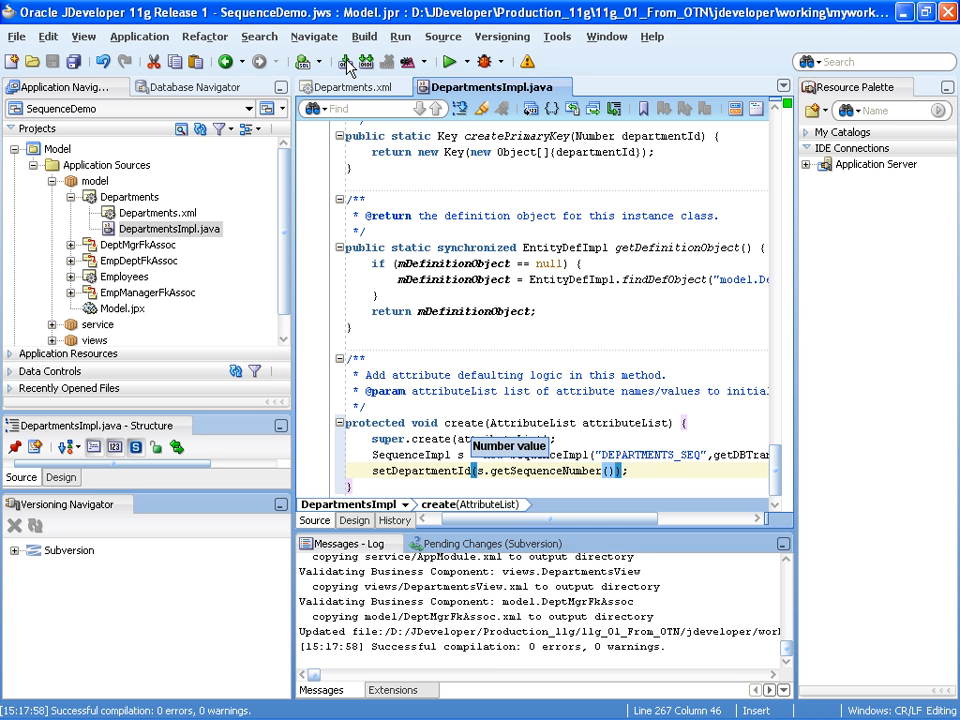
mouse_move(62, 332)
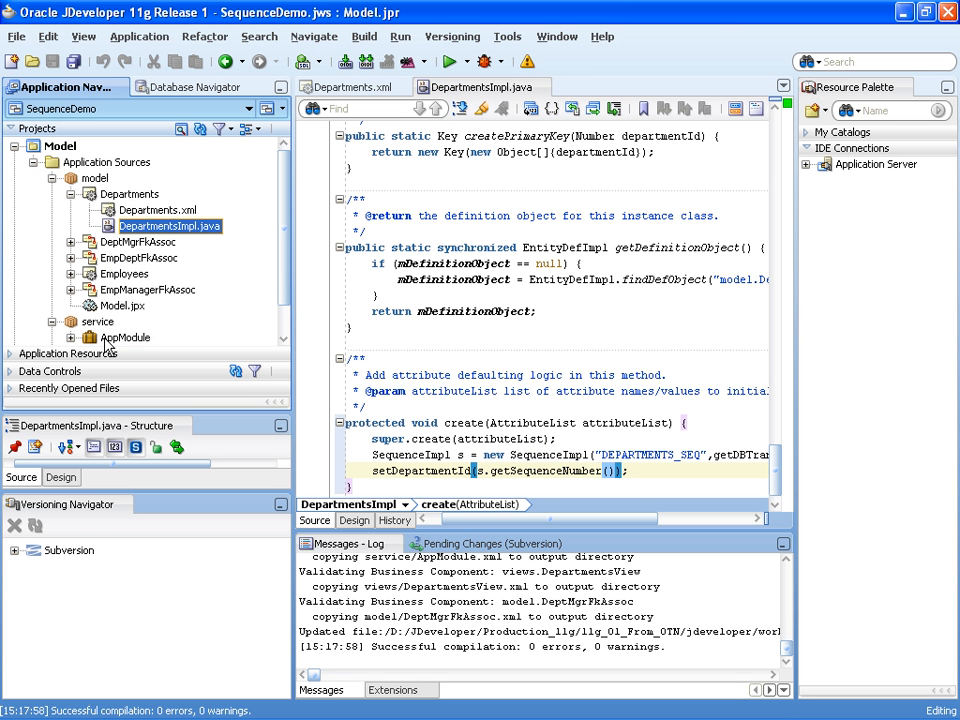
right_click(124, 337)
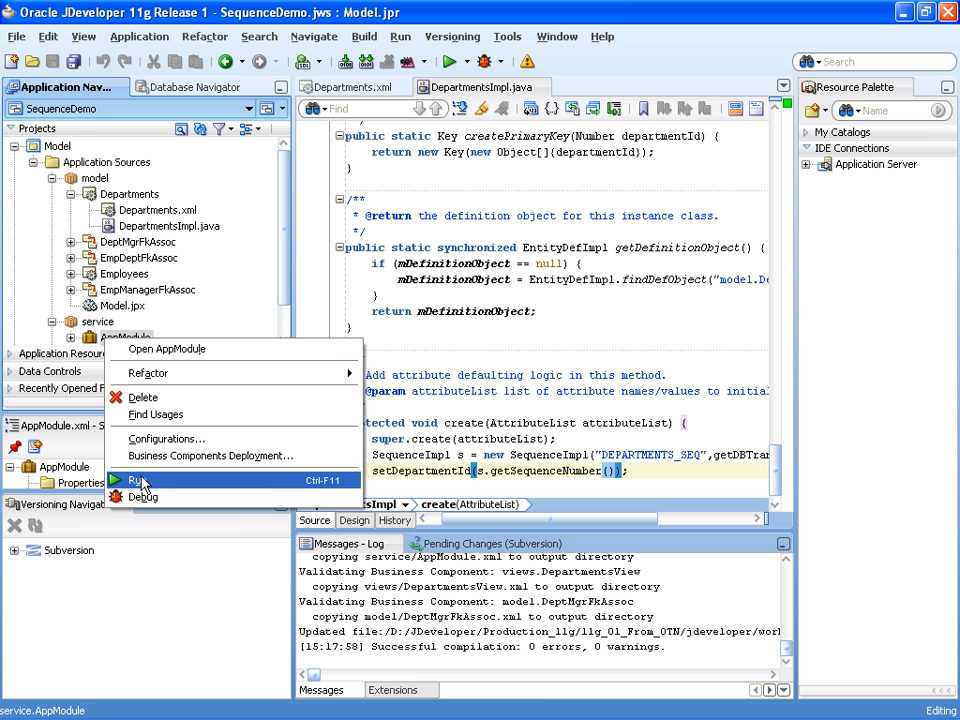
left_click(136, 480)
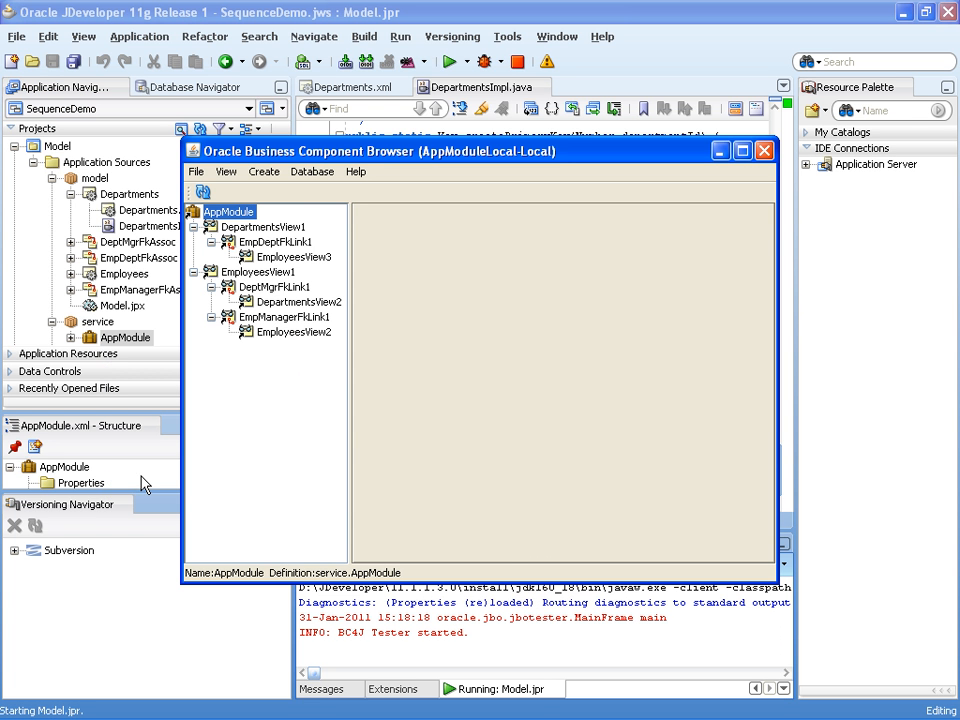
Insert a DepartmentsView1 row named ACCOUNTS with manager 200 and location 1700
left_click(263, 226)
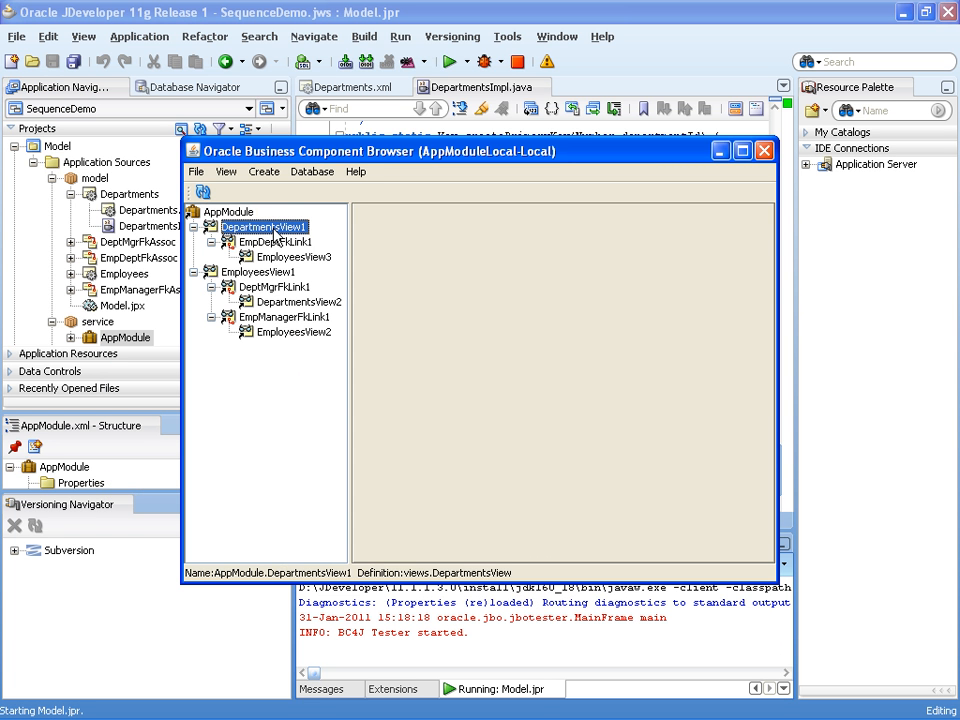
double_click(263, 227)
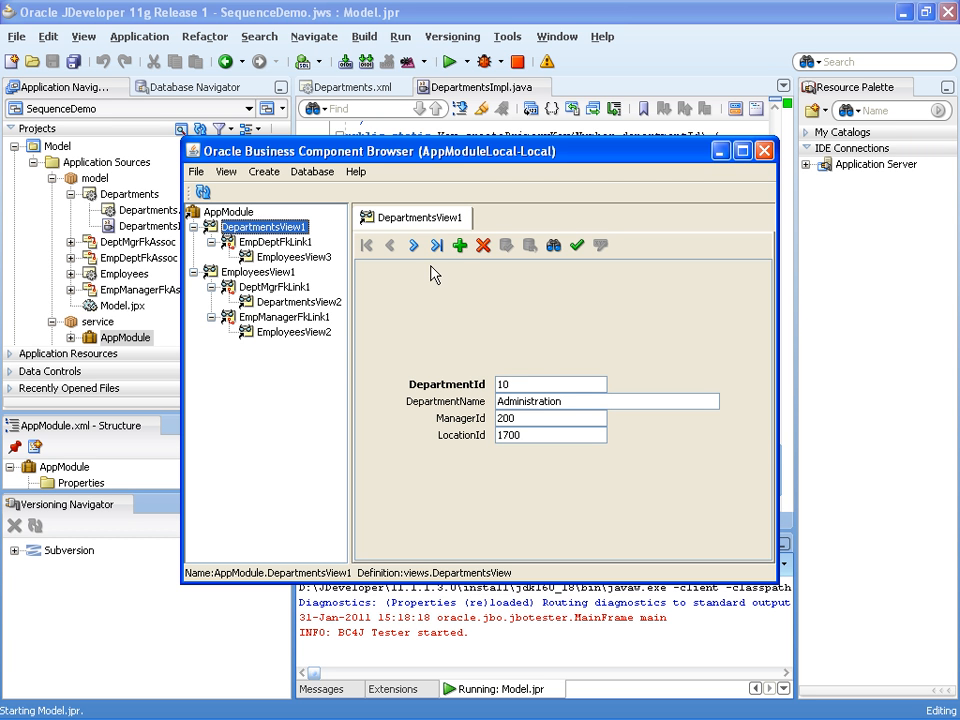
left_click(460, 245)
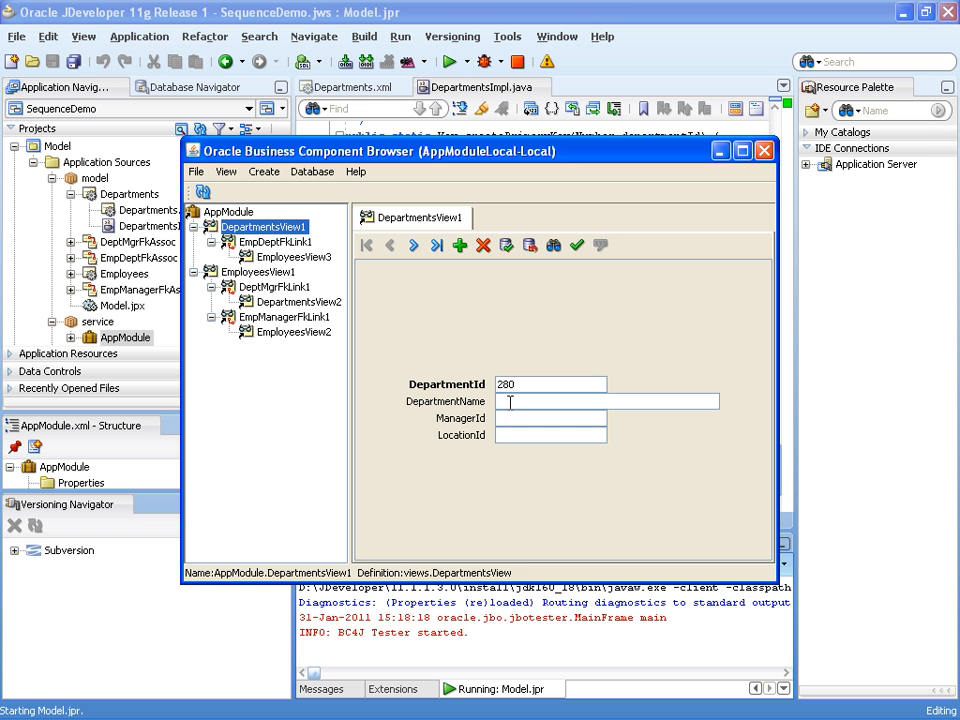
type("ACCOUNTE")
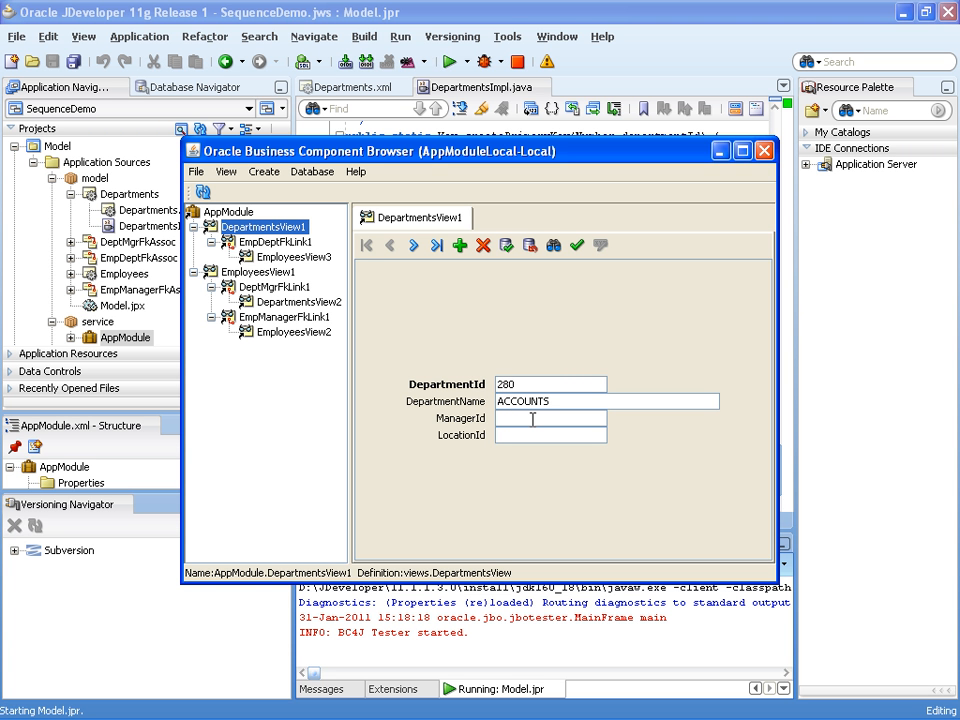
type("200")
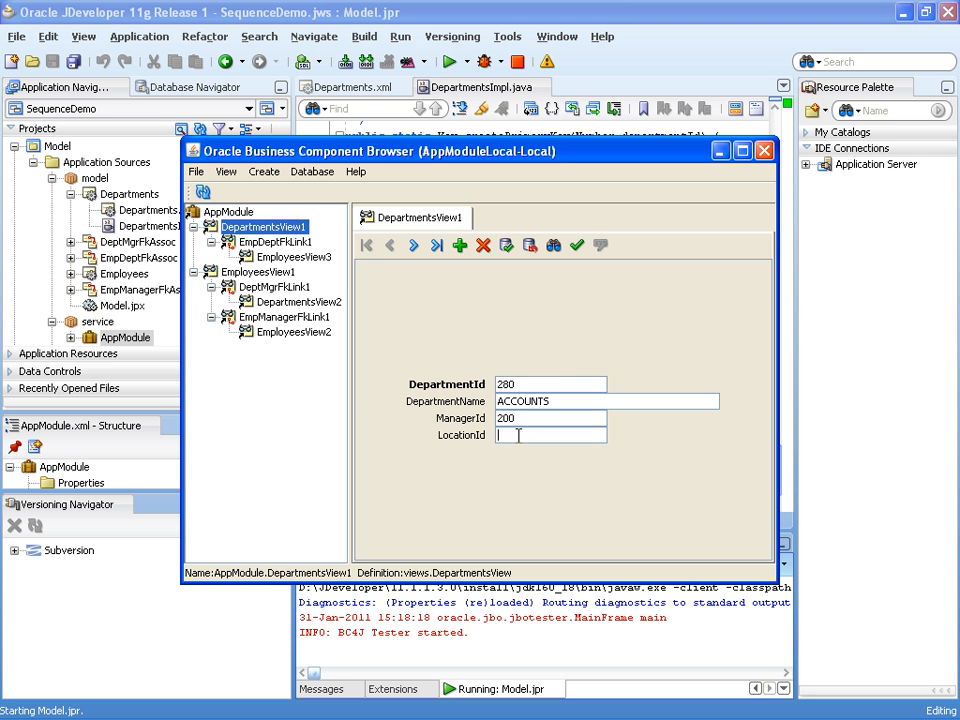
type("1700")
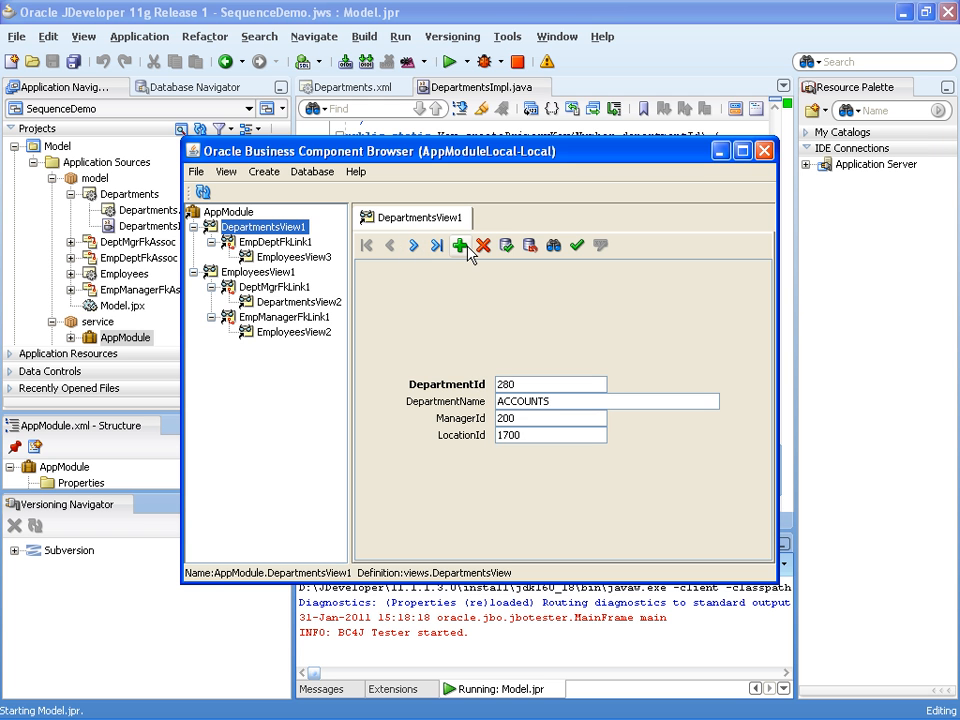
left_click(461, 245)
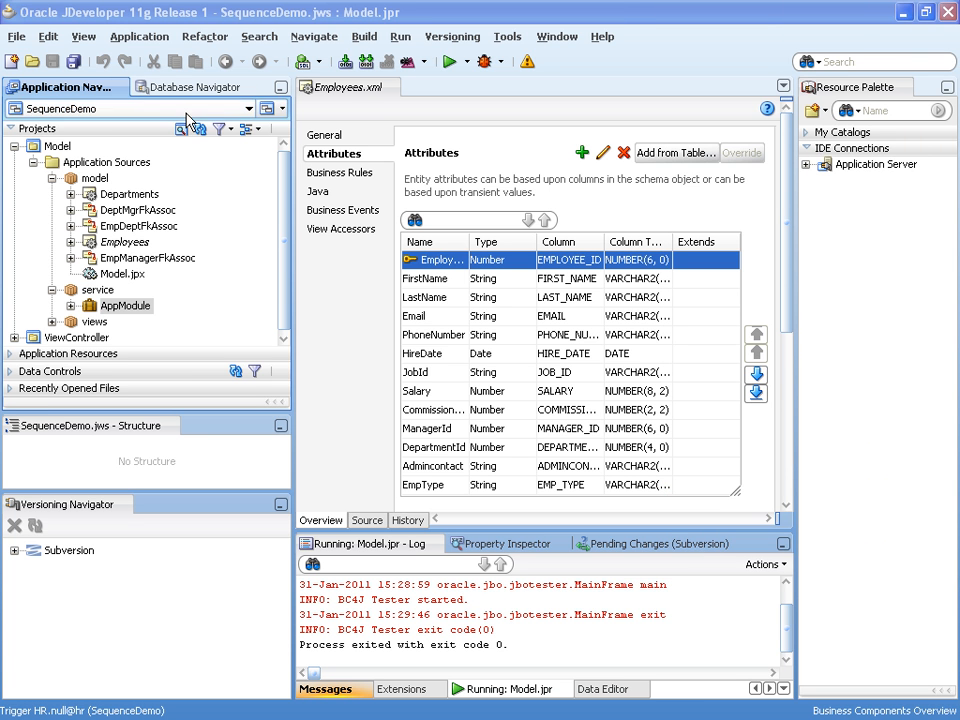
Create NEW_EMPLOYEE_TRIGGER on EMPLOYEES as a PK-from-sequence trigger using EMPLOYEES_SEQ
left_click(188, 87)
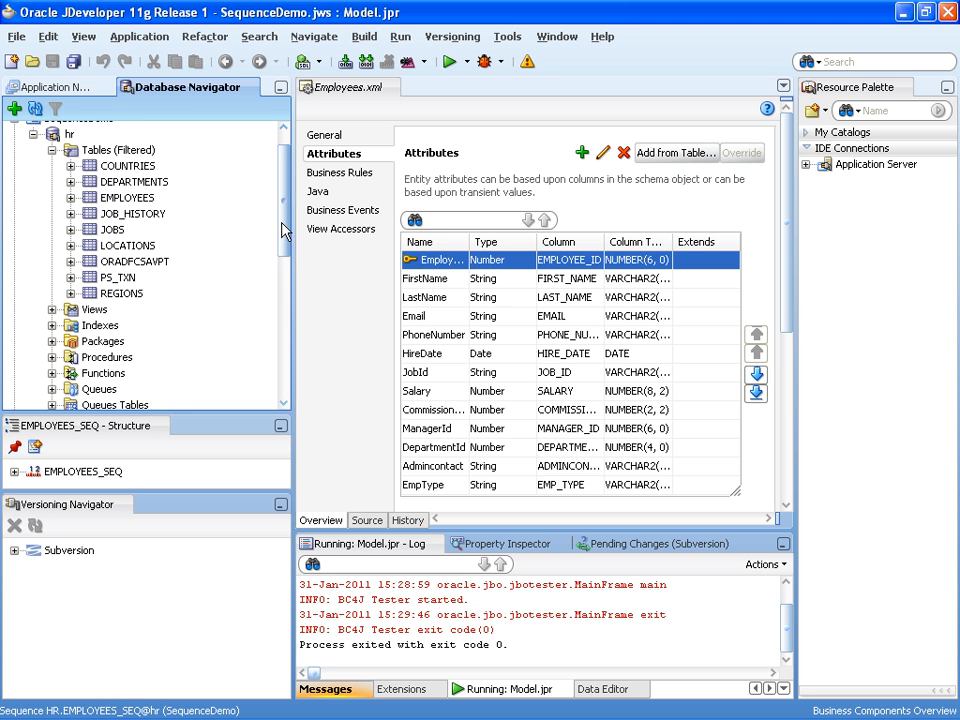
right_click(127, 197)
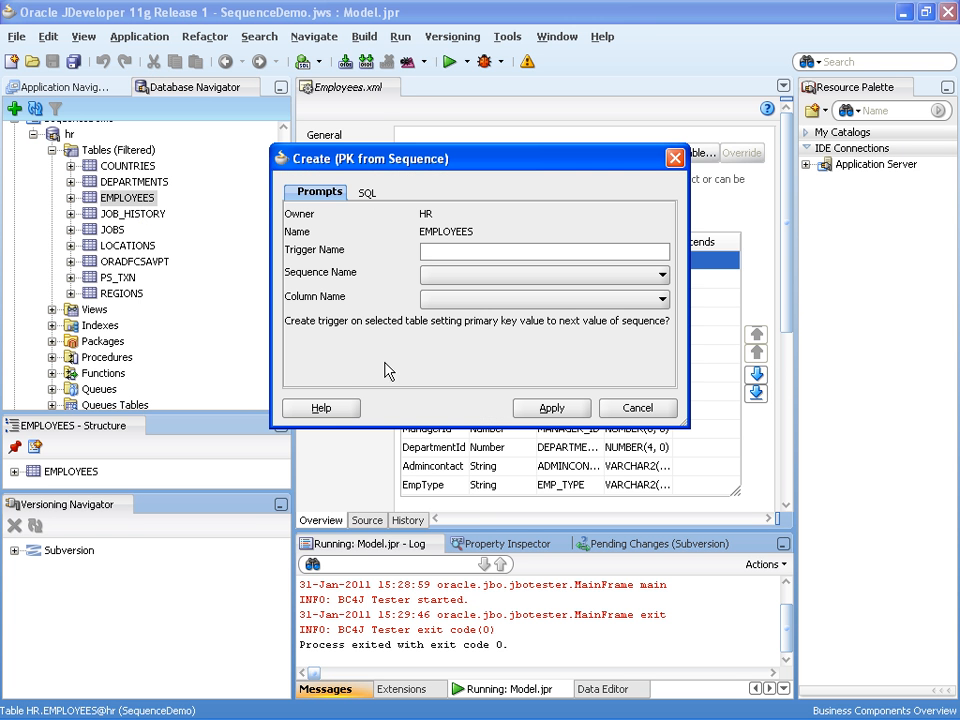
type("NEW")
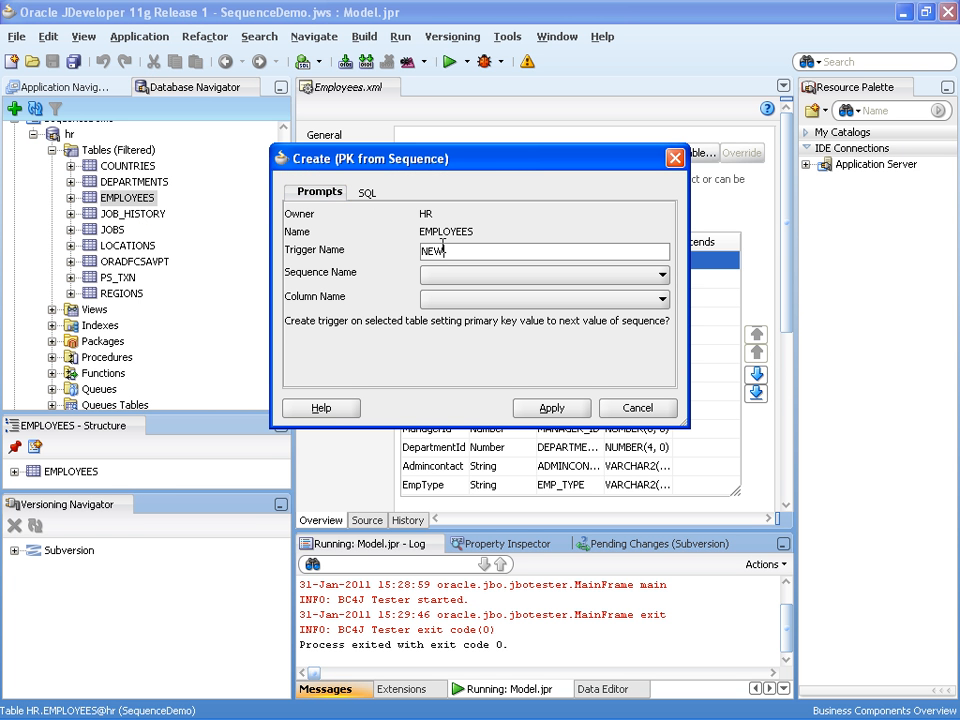
type("_EMPLOYEE_TRIGGER")
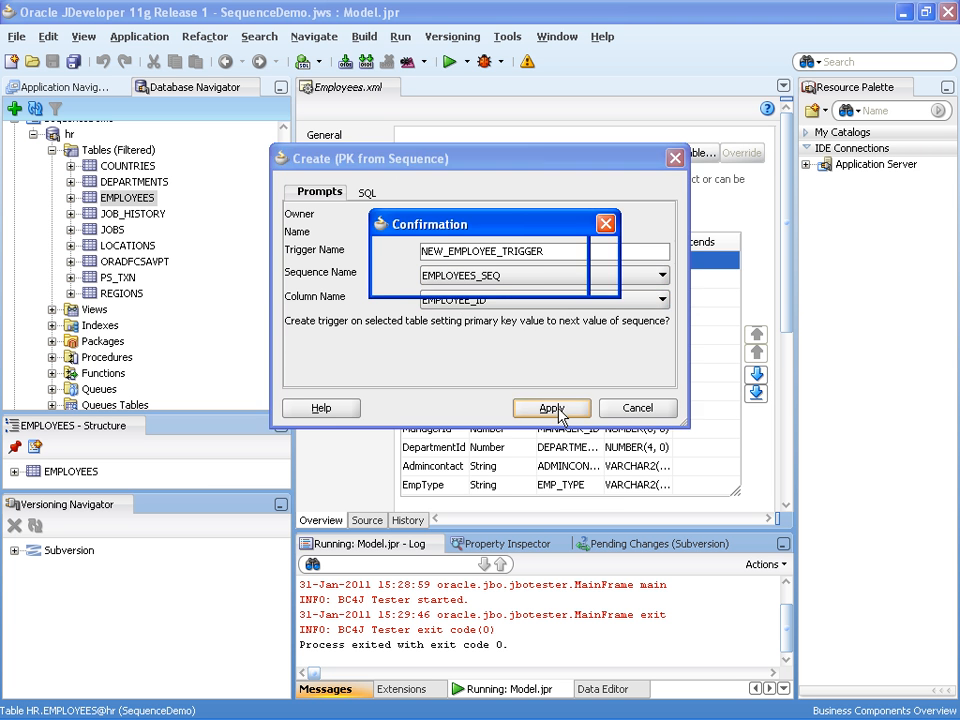
Set EmployeeId to type DBSequence, Updatable Never, with Refresh After Update checked
left_click(550, 408)
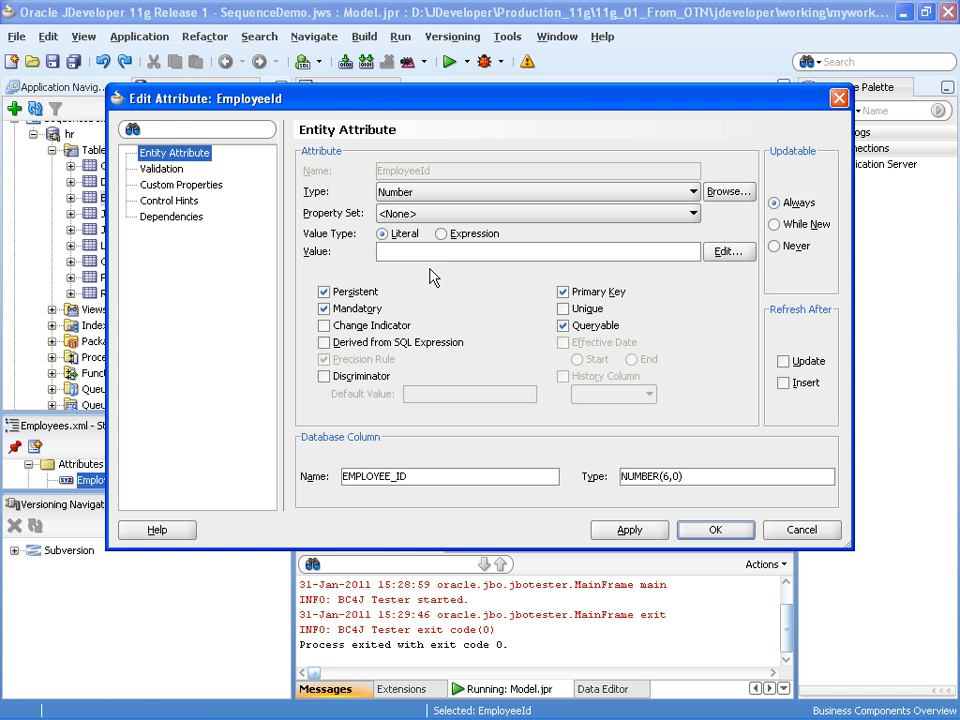
left_click(690, 191)
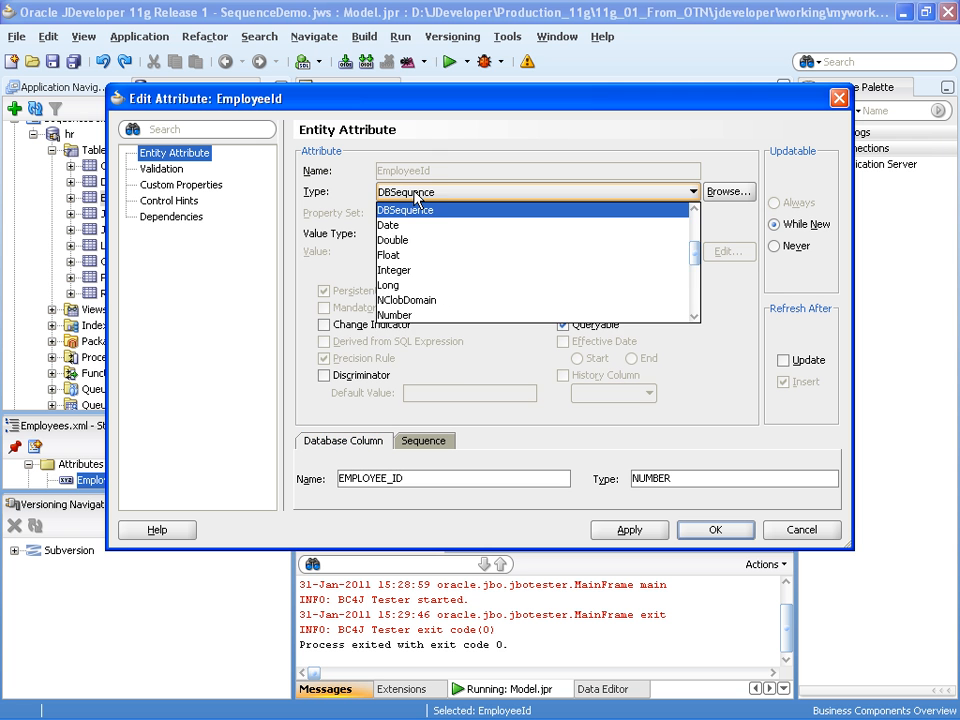
left_click(405, 209)
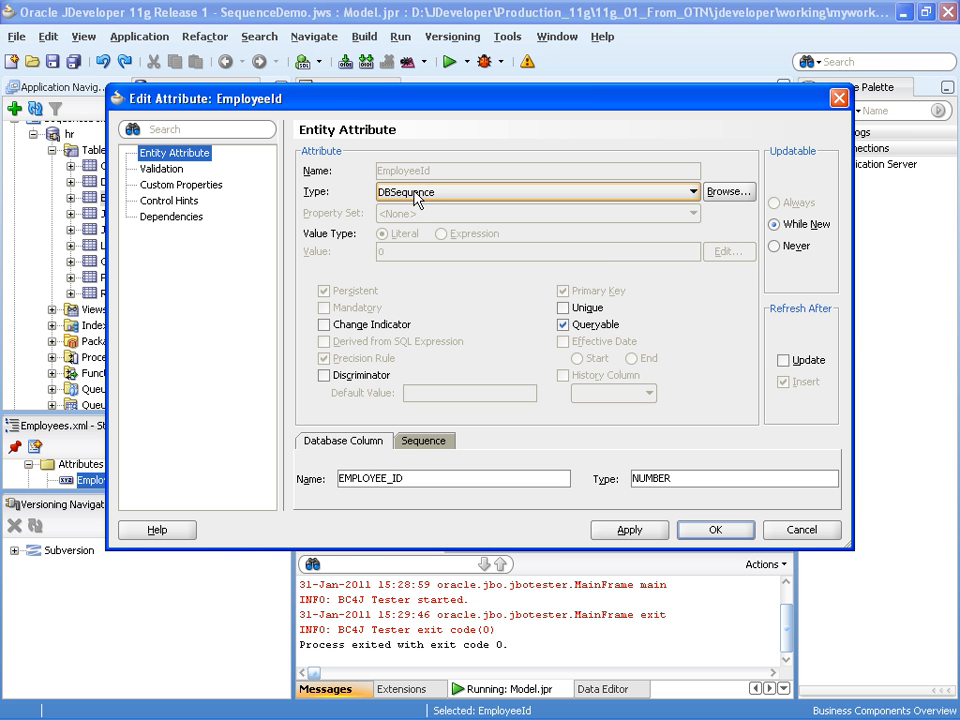
left_click(772, 246)
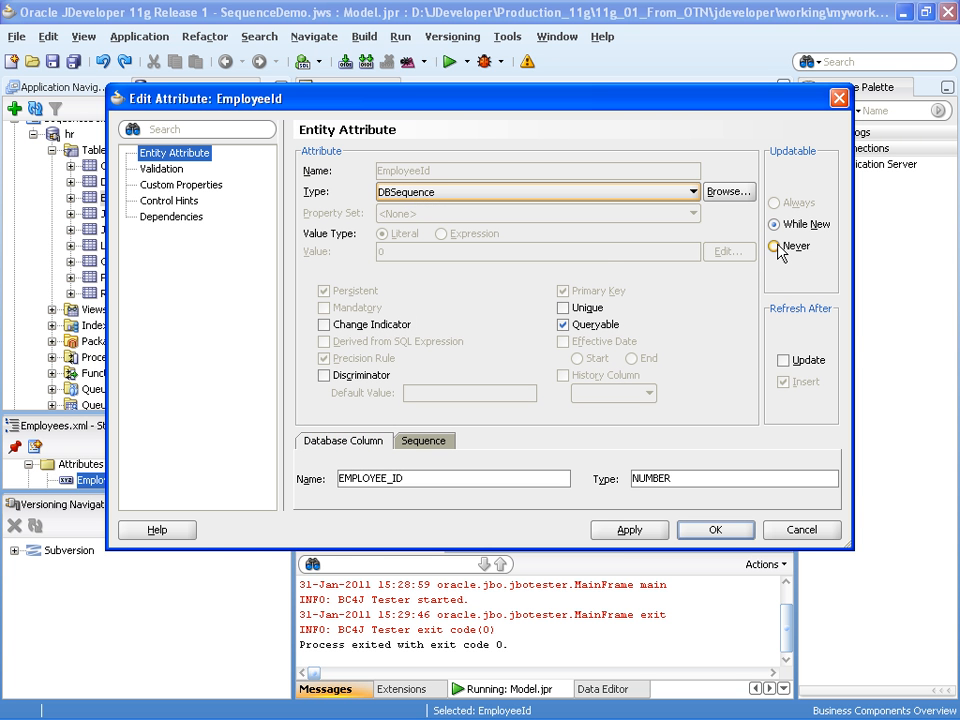
left_click(775, 246)
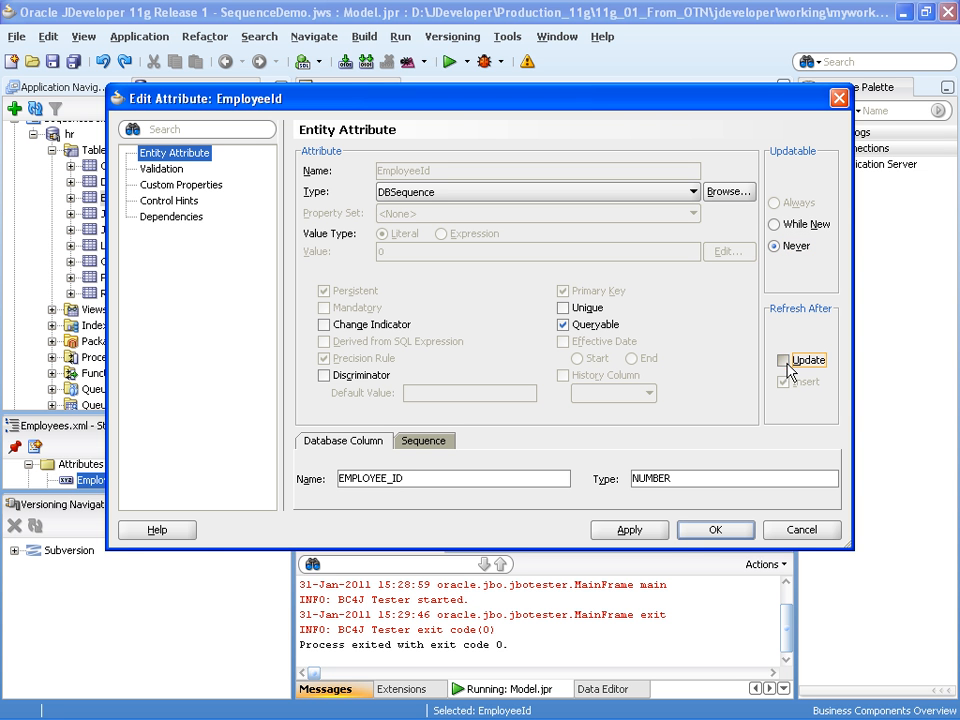
left_click(783, 360)
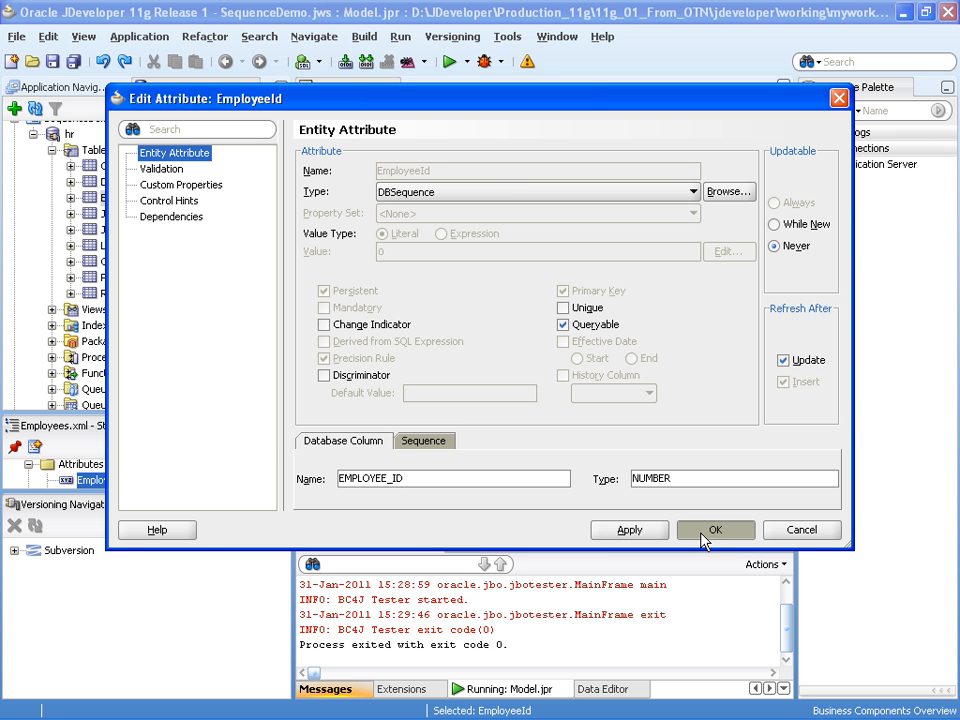
left_click(716, 530)
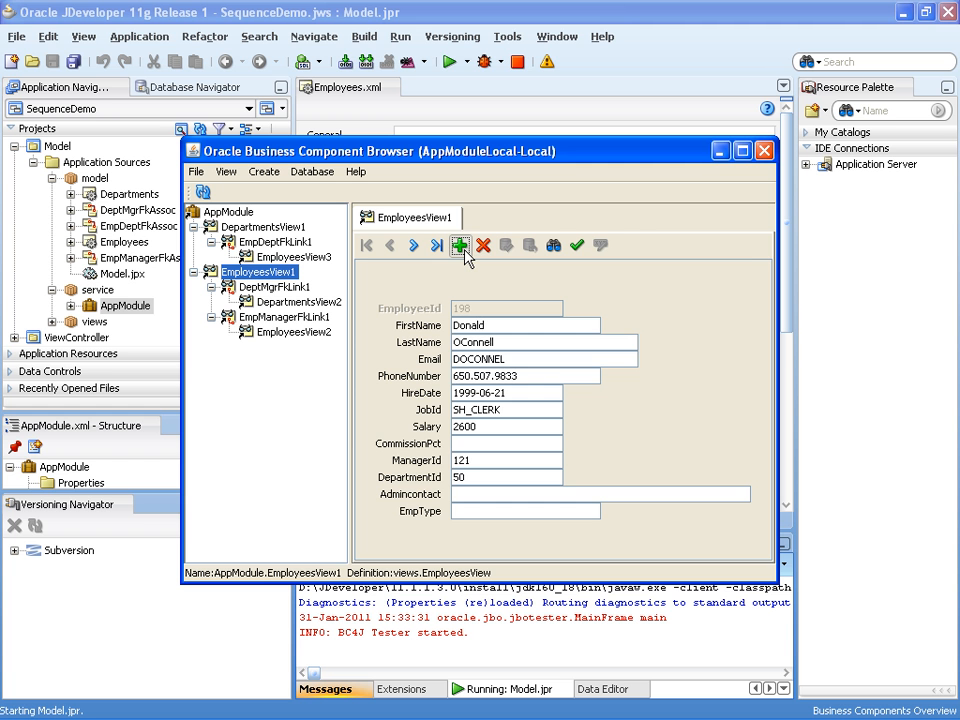
left_click(460, 245)
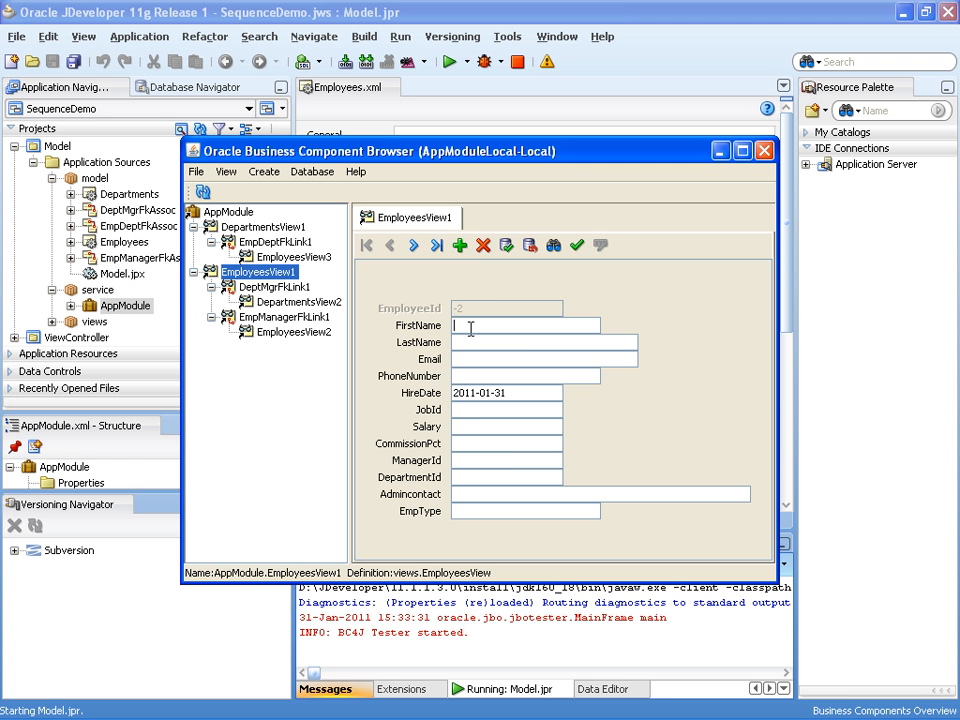
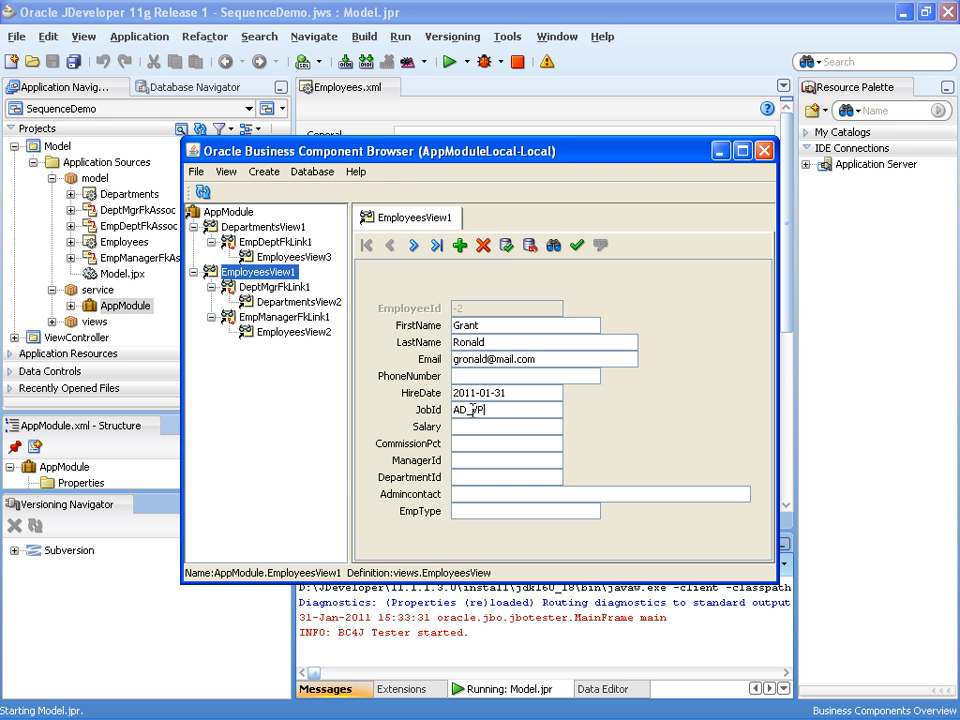
left_click(507, 245)
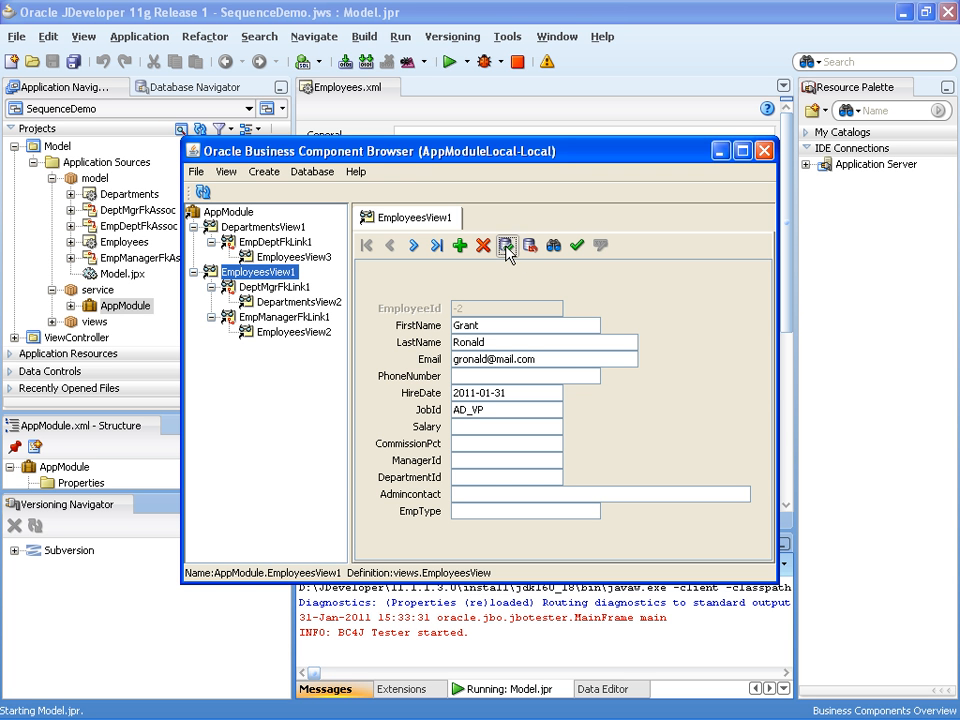
left_click(507, 245)
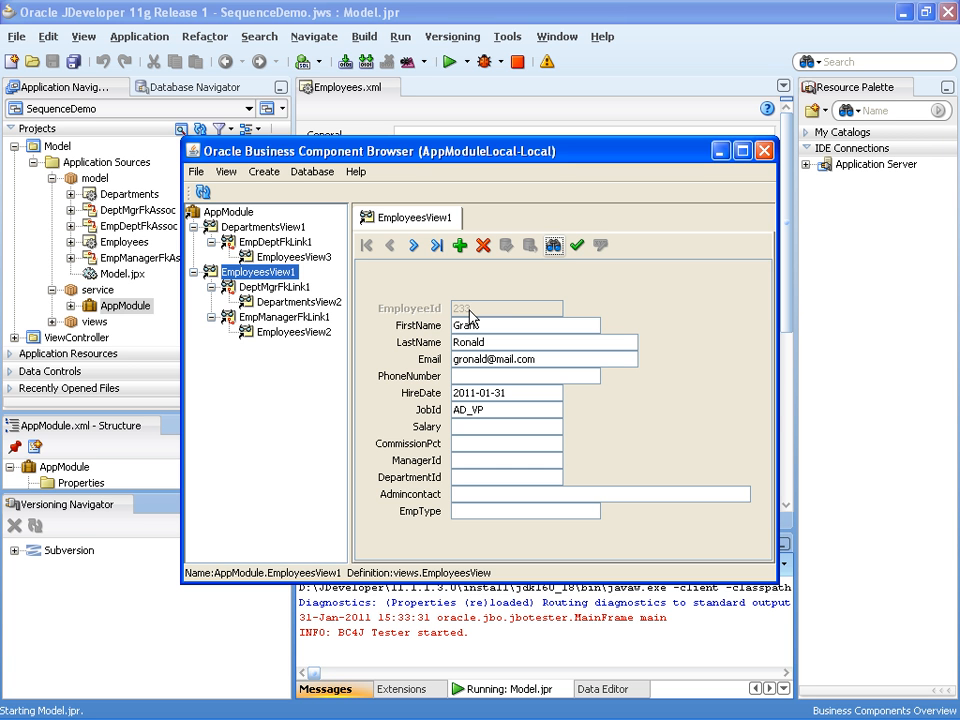